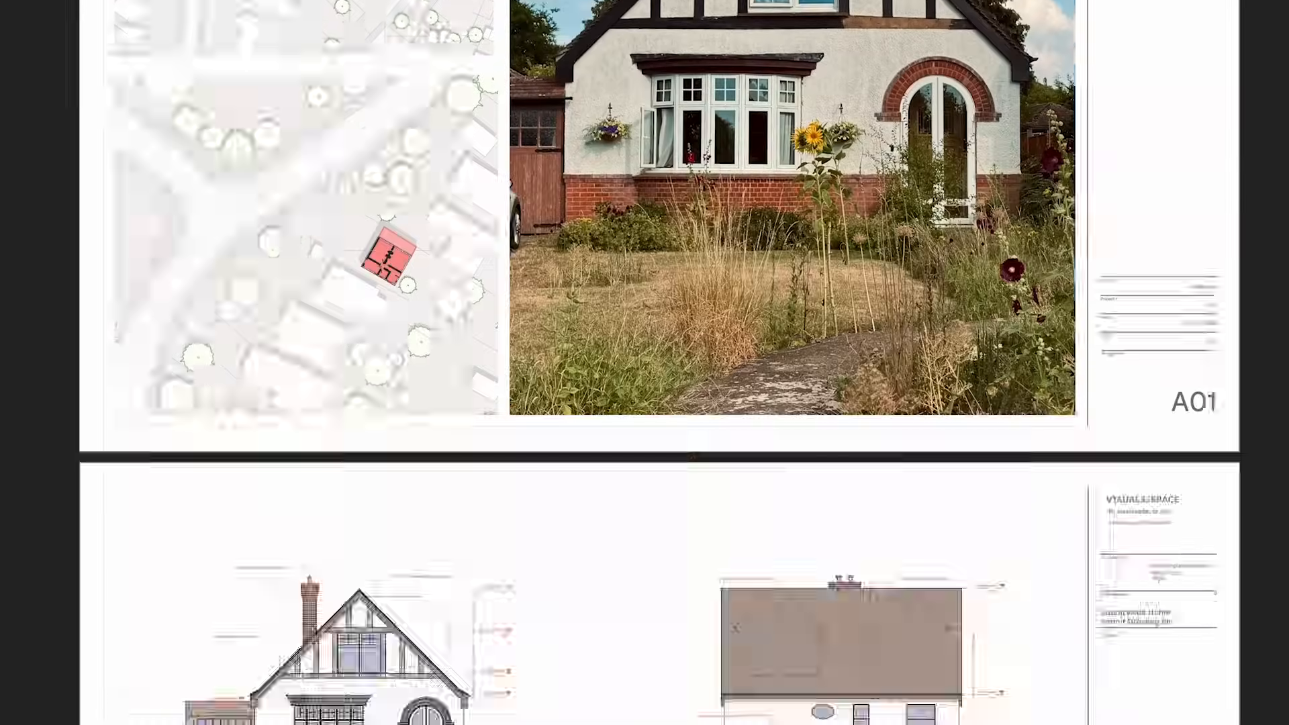
Step: Scroll the permit set from sheet A01 down to the floor plan and window schedule sheet
{"action": "scroll", "scroll_direction": "down", "scroll_amount": 3}
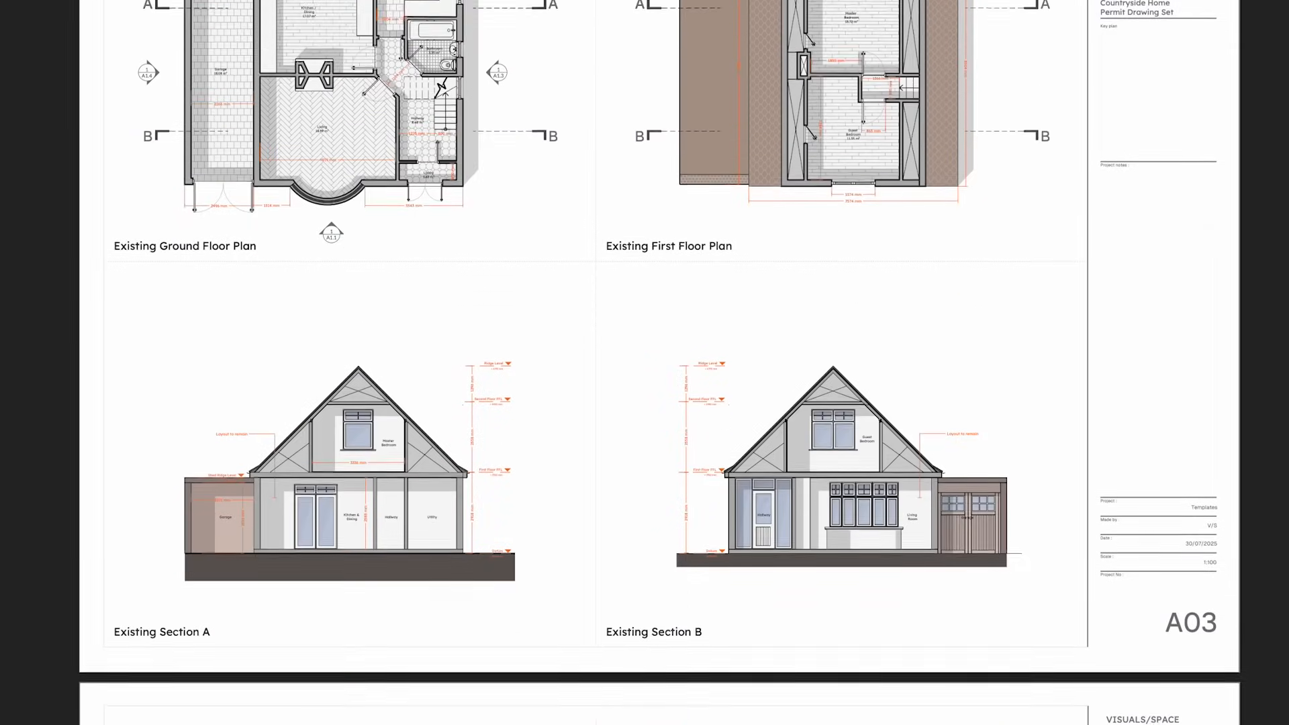
{"action": "scroll", "scroll_direction": "down", "scroll_amount": 3}
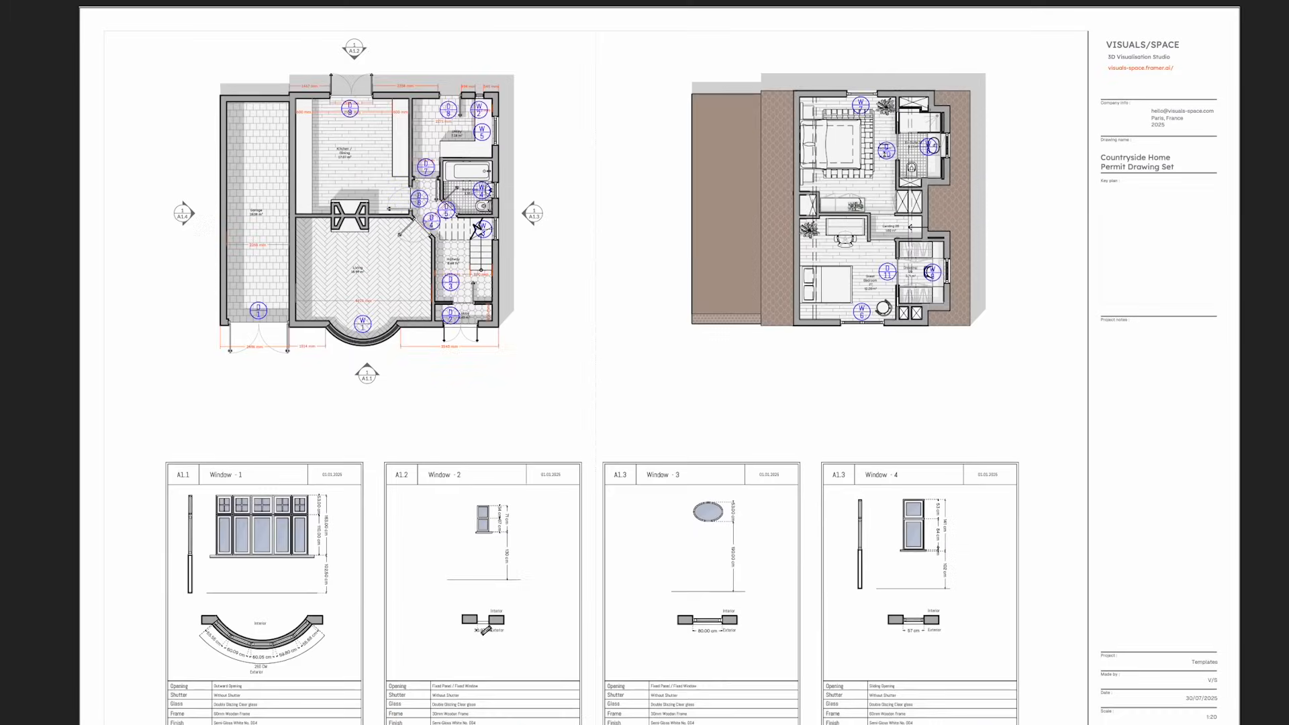
Step: Reach the Rayon homepage and bring up its create-free-account sign-up form
{"action": "scroll", "scroll_direction": "down", "scroll_amount": 3}
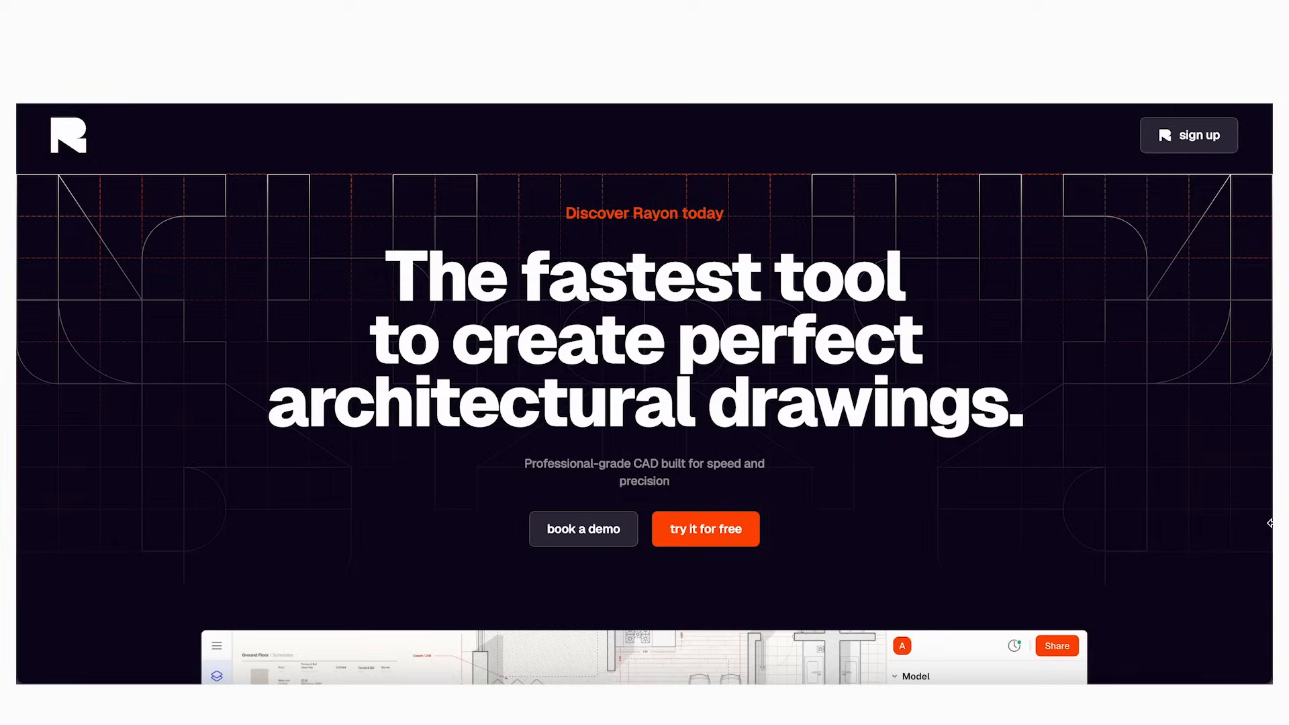
{"action": "left_click", "coordinate": [703, 529]}
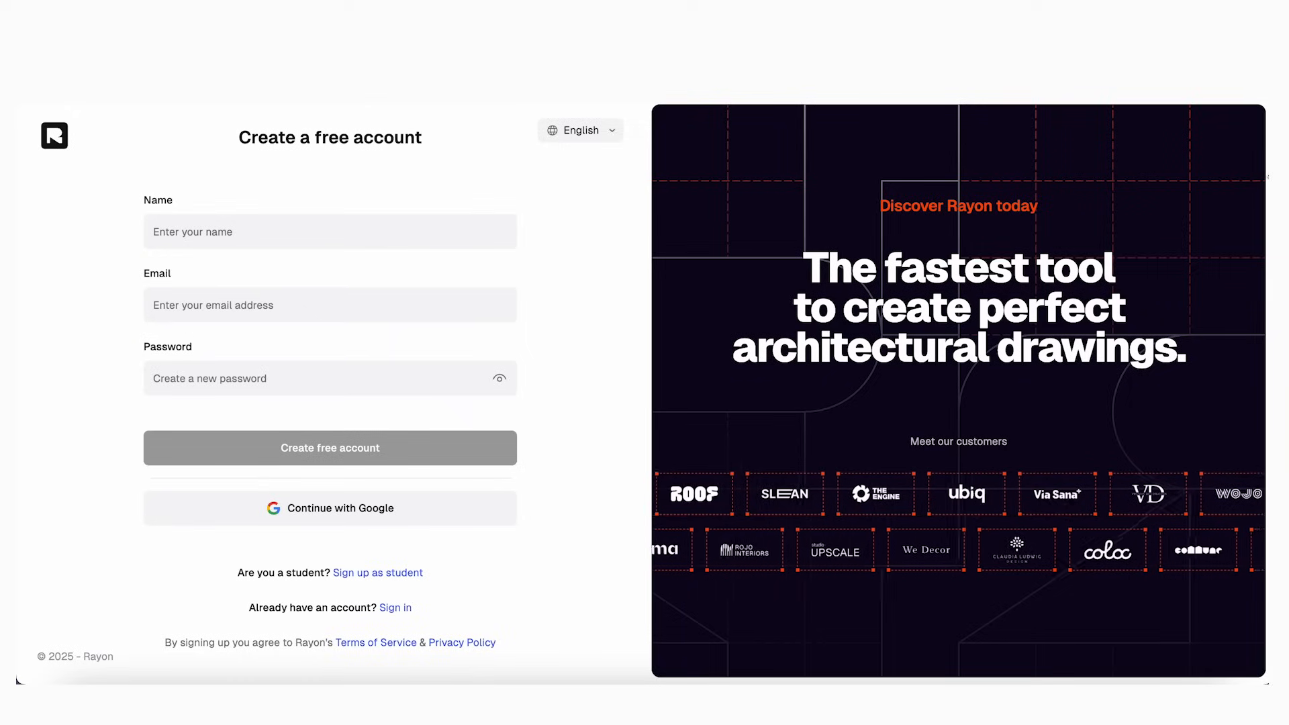